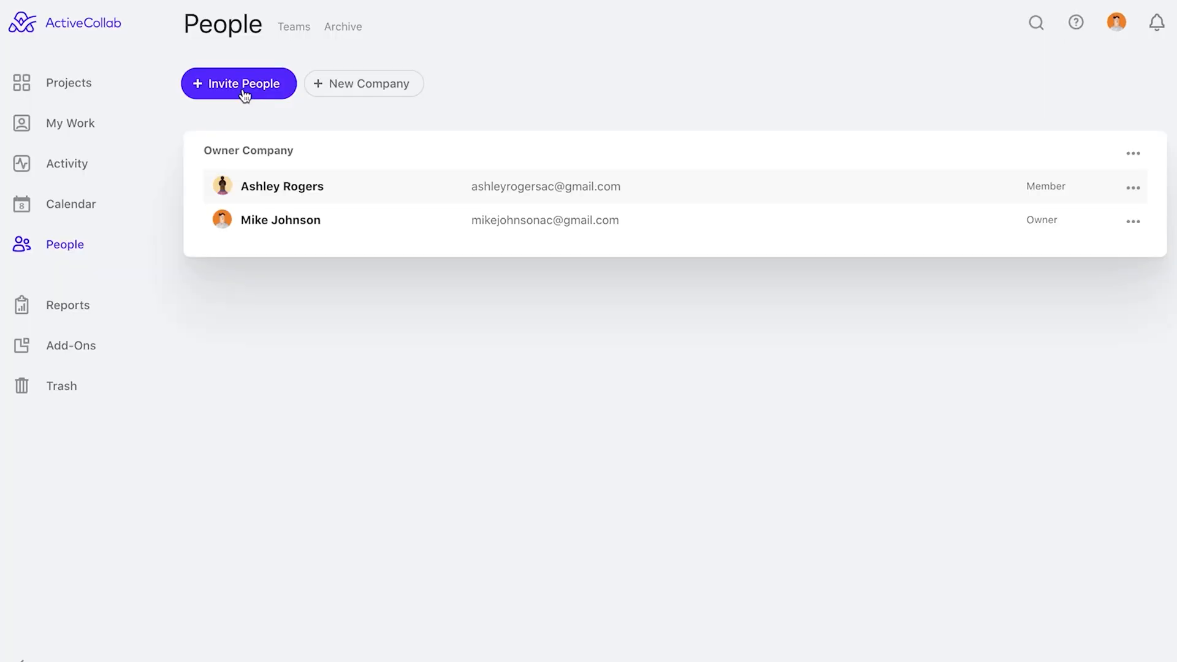
# Step: Start inviting people, then switch to the Projects overview of the three active sample projects
pyautogui.click(238, 83)
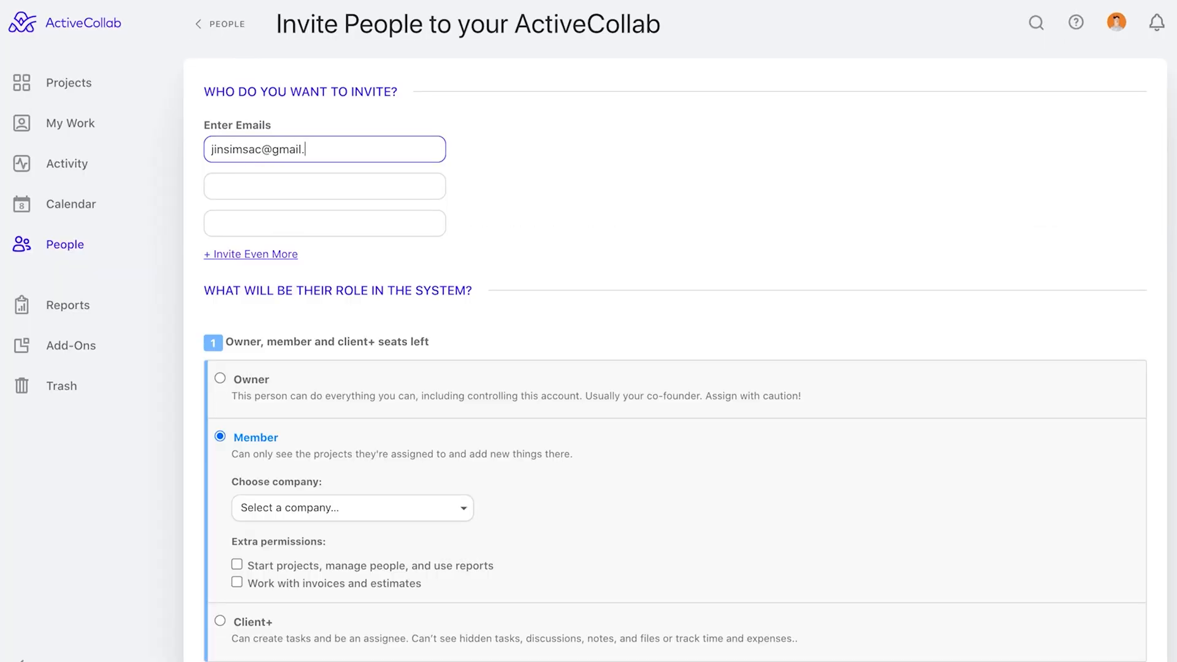
pyautogui.scroll(-3)
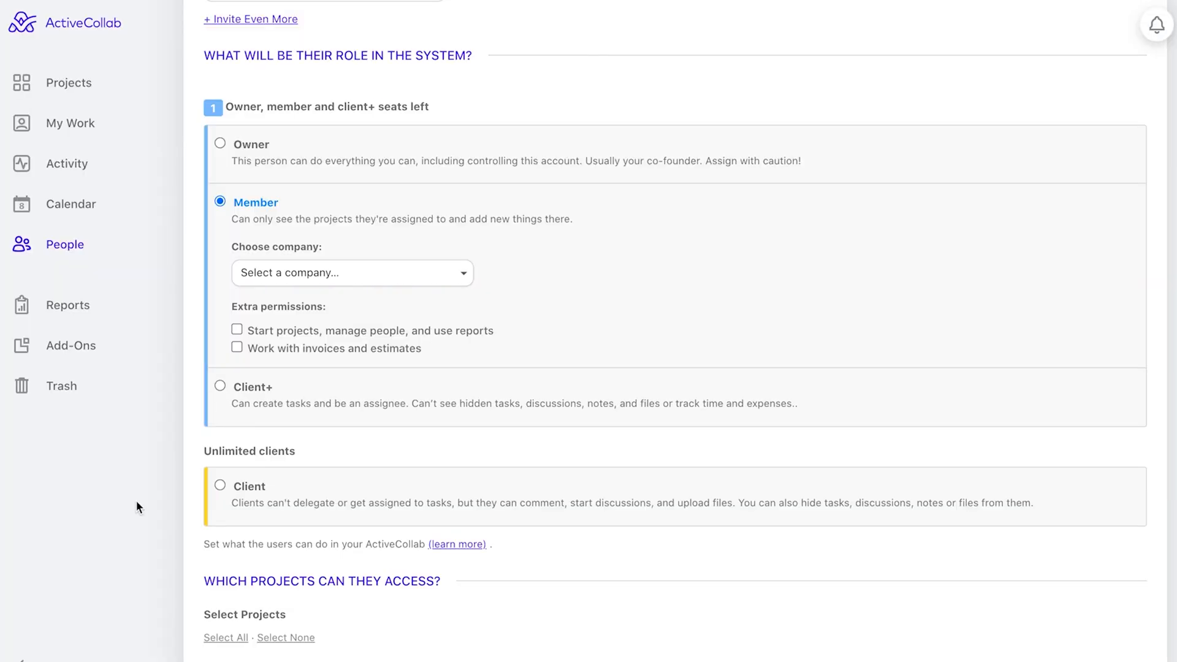
pyautogui.write('App')
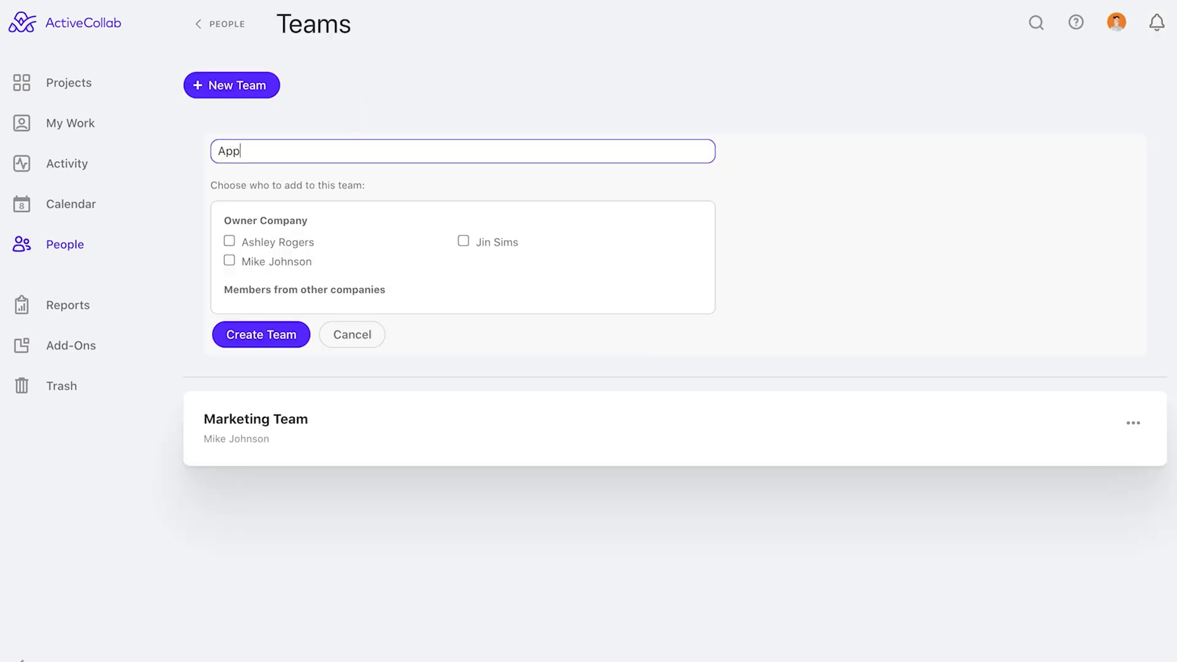
pyautogui.click(68, 83)
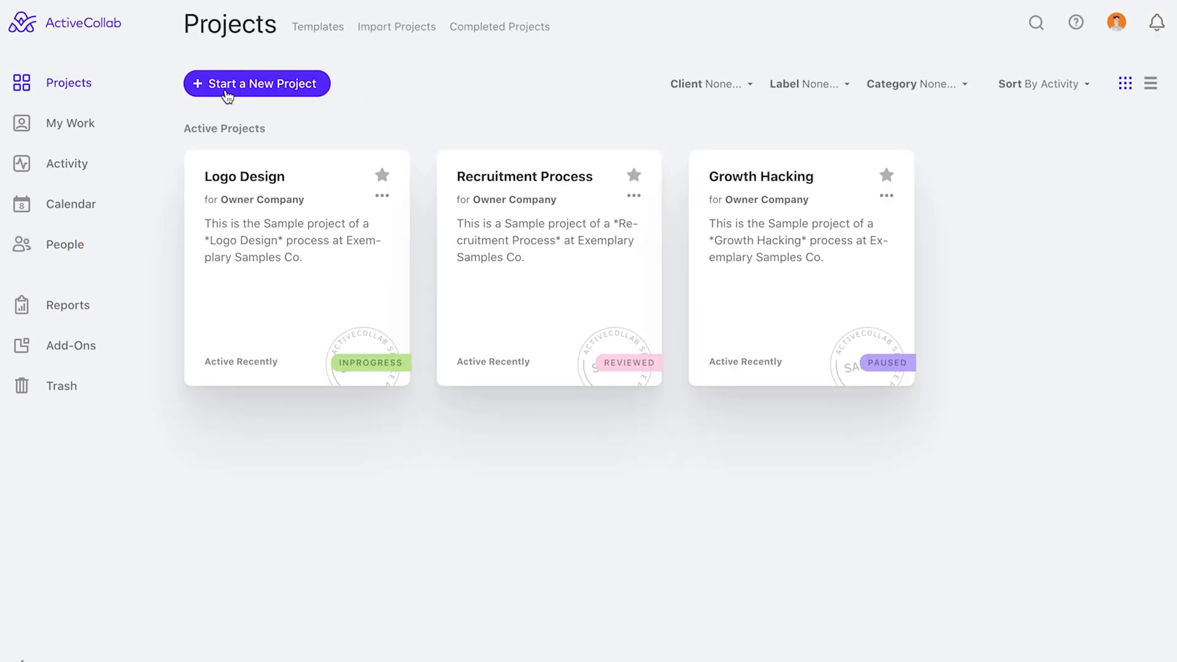
# Step: Create the Web App Design project with three members and view its eight open tasks
pyautogui.click(257, 84)
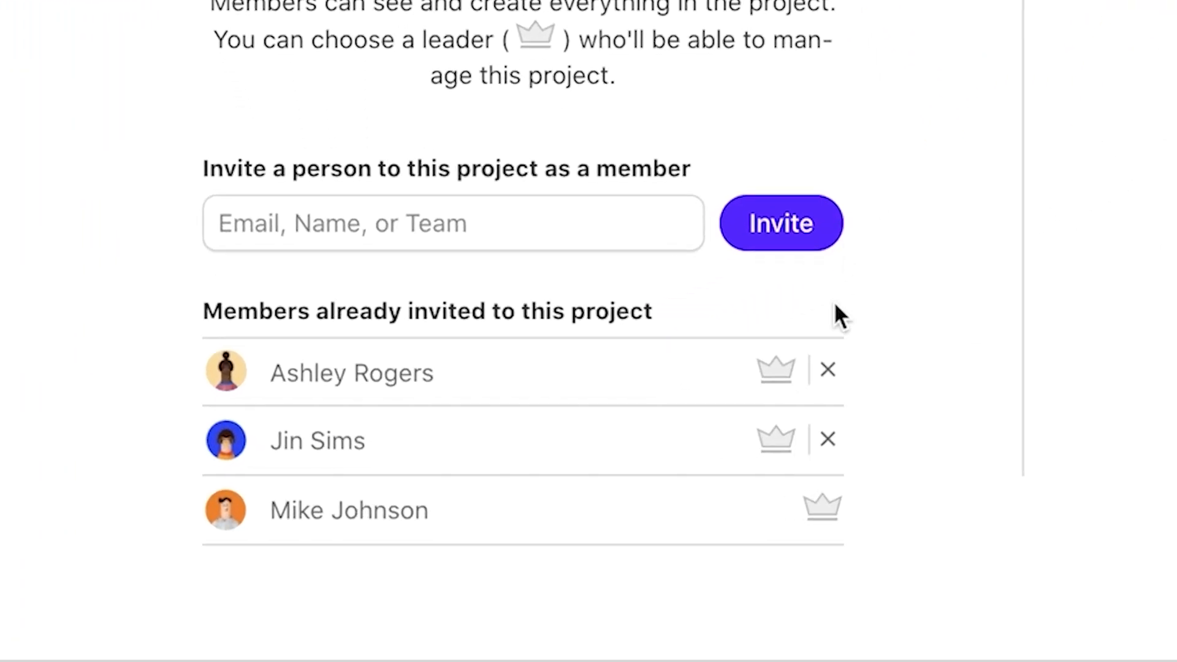
pyautogui.click(775, 440)
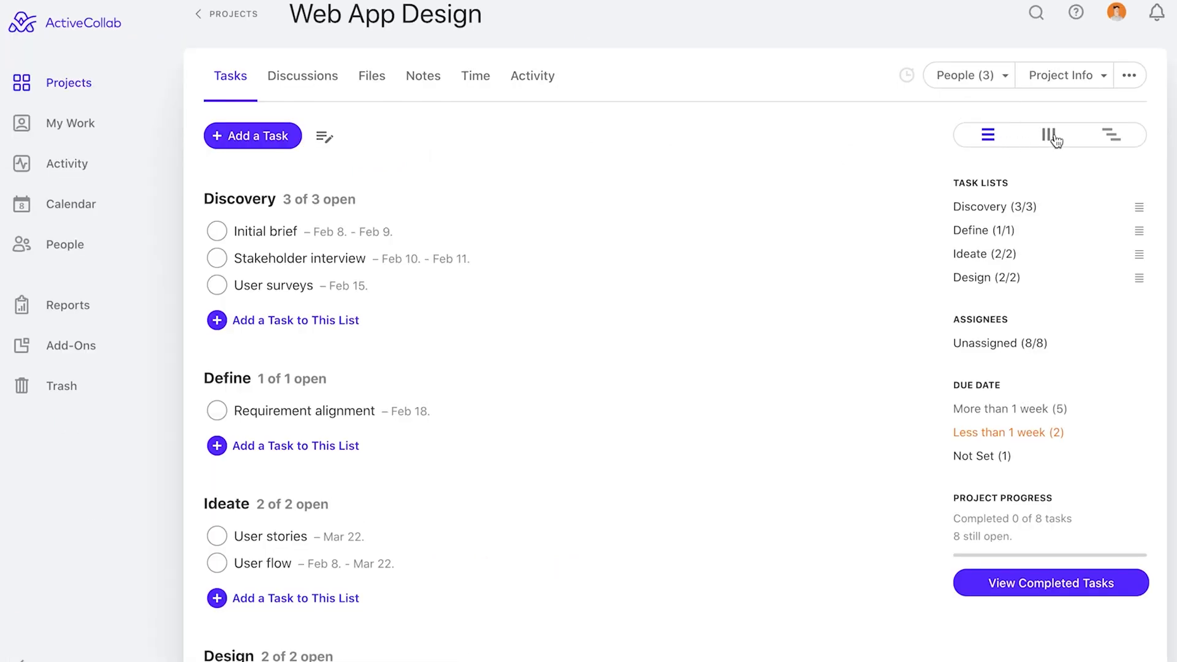
# Step: Move Initial brief into Define and save a new User Stories task assigned to Ashley
pyautogui.click(1112, 145)
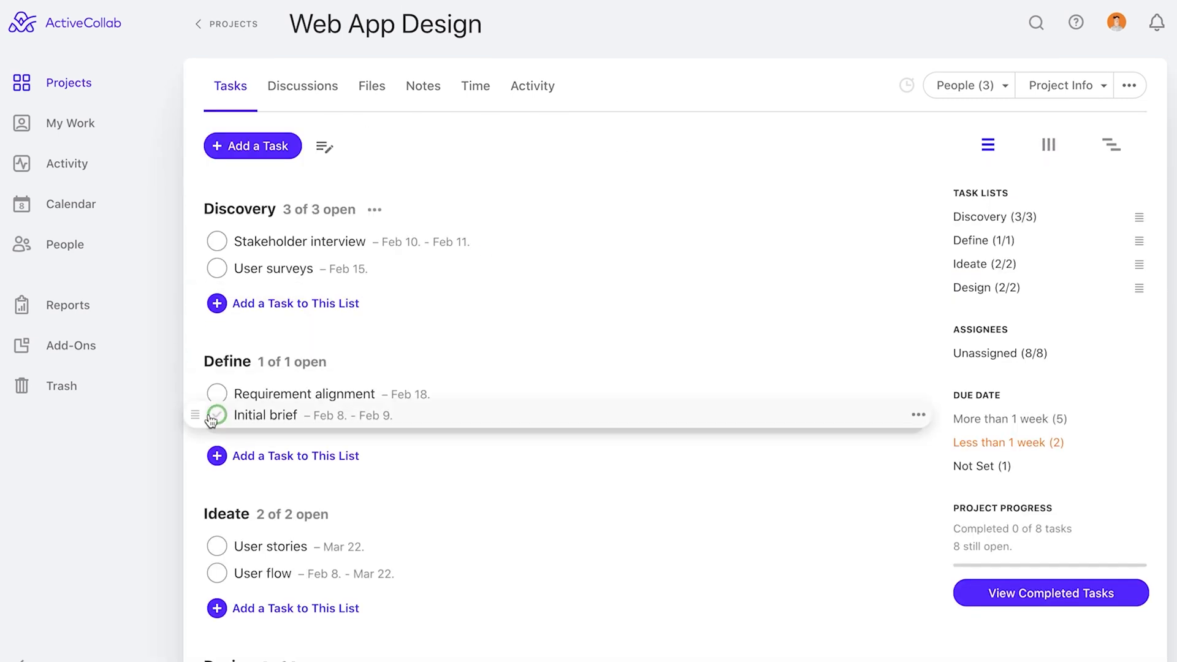
pyautogui.click(217, 415)
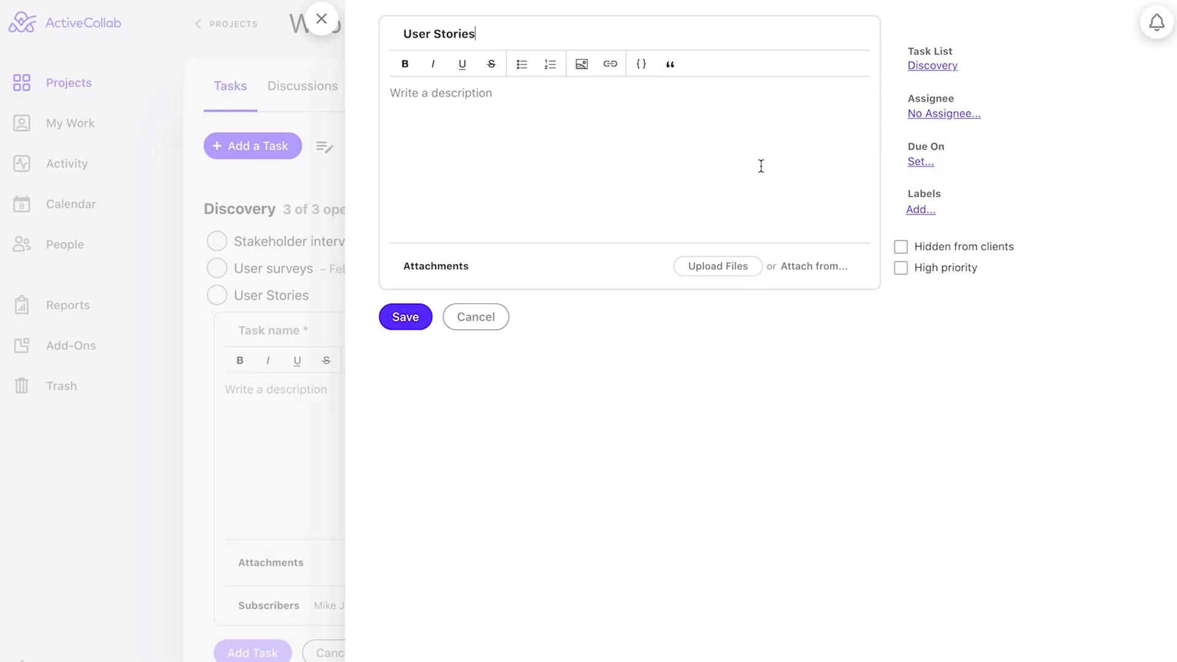
pyautogui.click(944, 113)
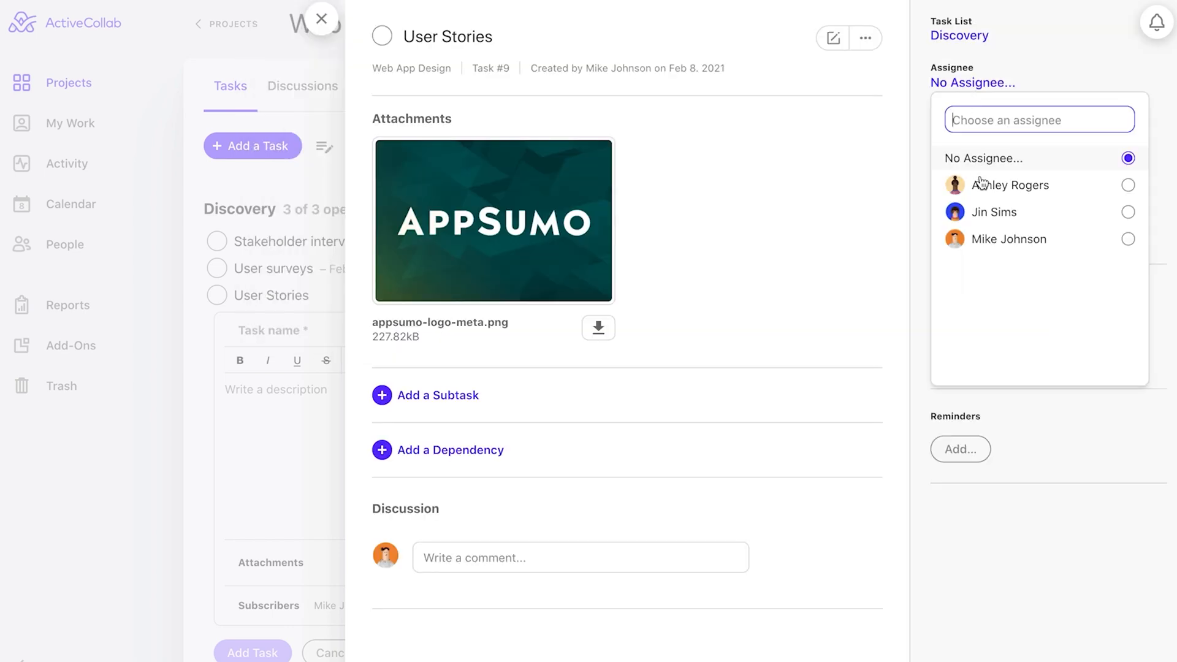
pyautogui.click(322, 19)
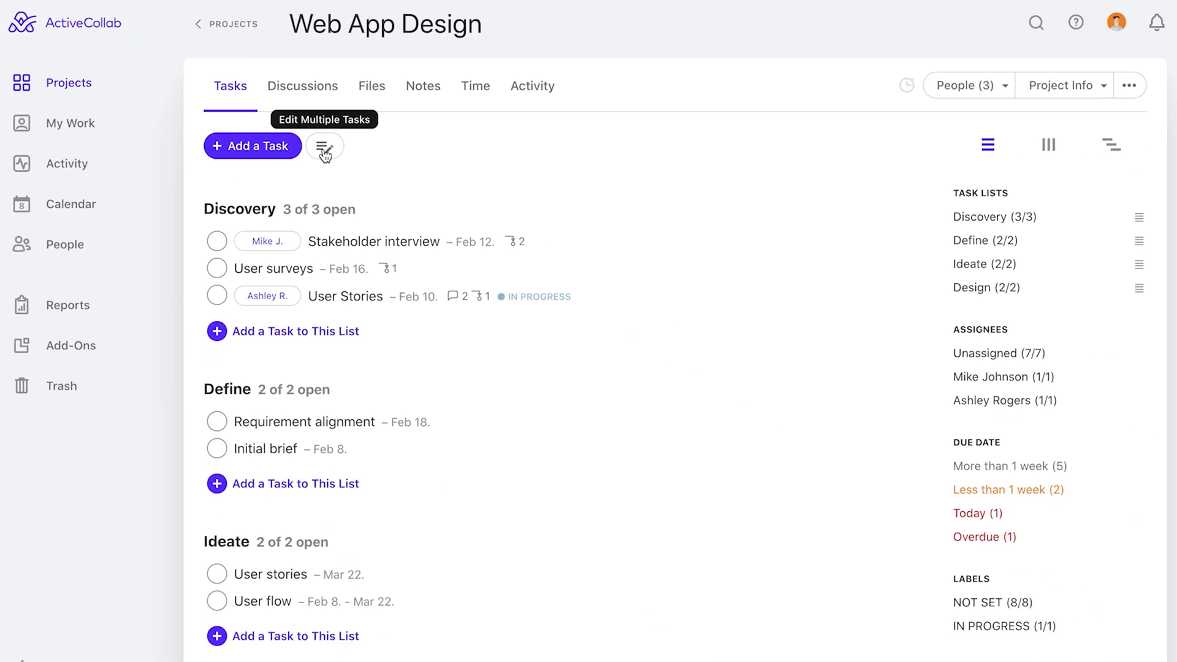
pyautogui.click(324, 146)
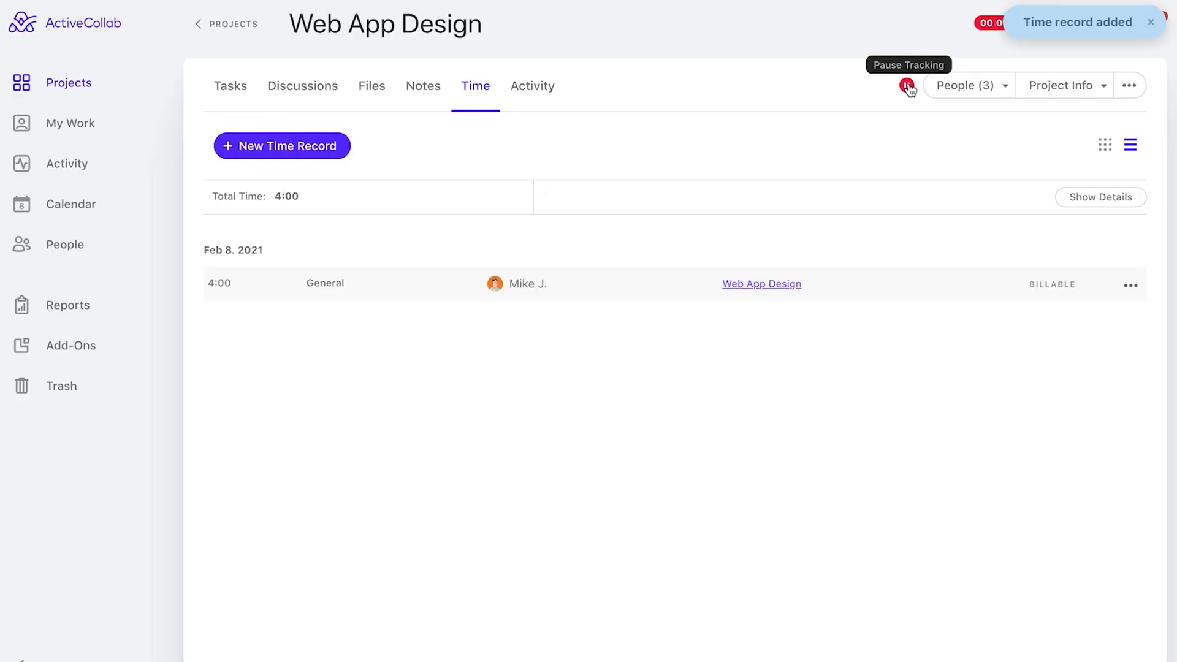
# Step: Pause the project timer and view the Feb 8 activity feed
pyautogui.click(907, 84)
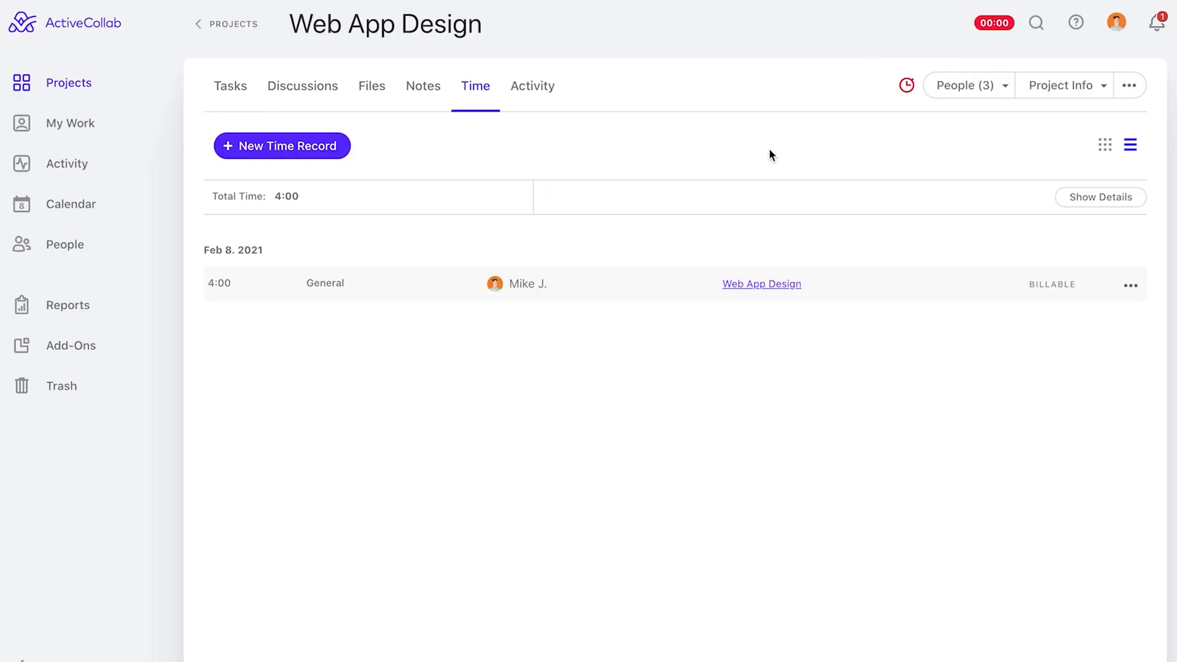
pyautogui.click(67, 164)
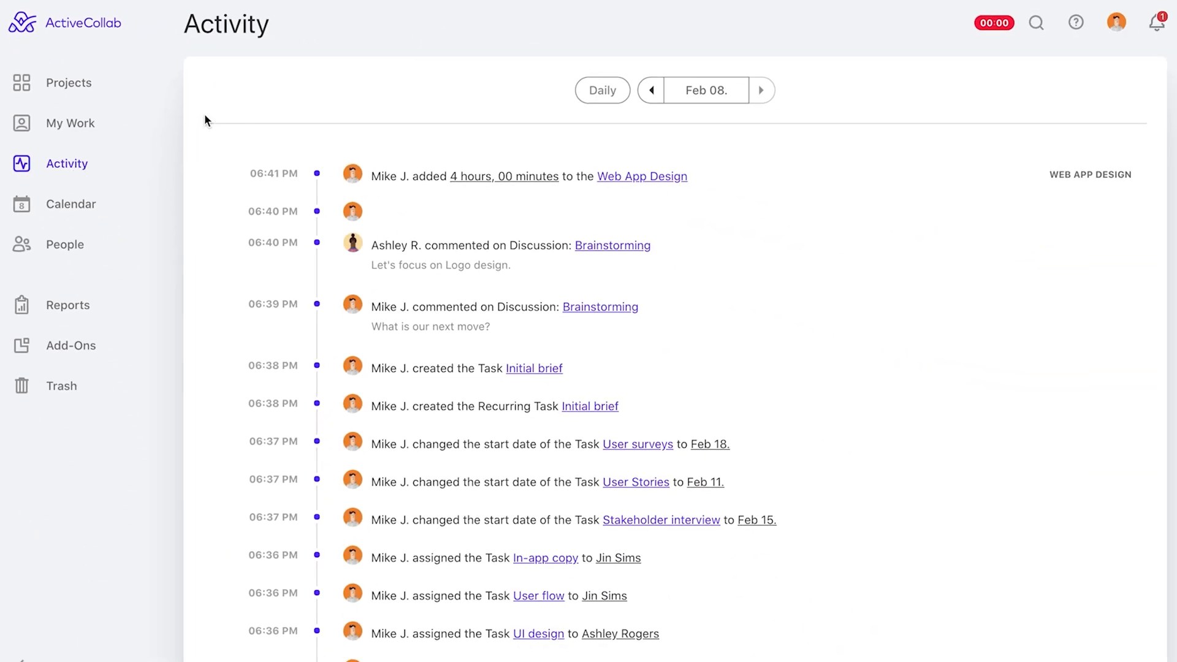
# Step: Scroll the activity feed, then browse the Calendar and My Work pages
pyautogui.scroll(-3)
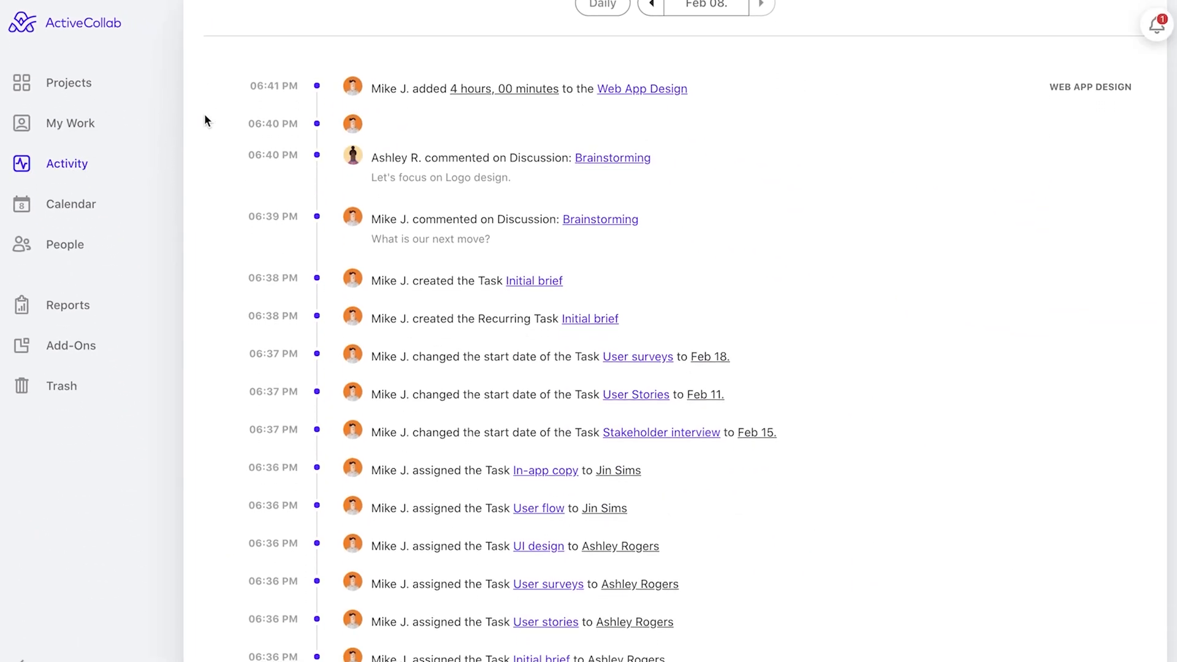
pyautogui.click(71, 203)
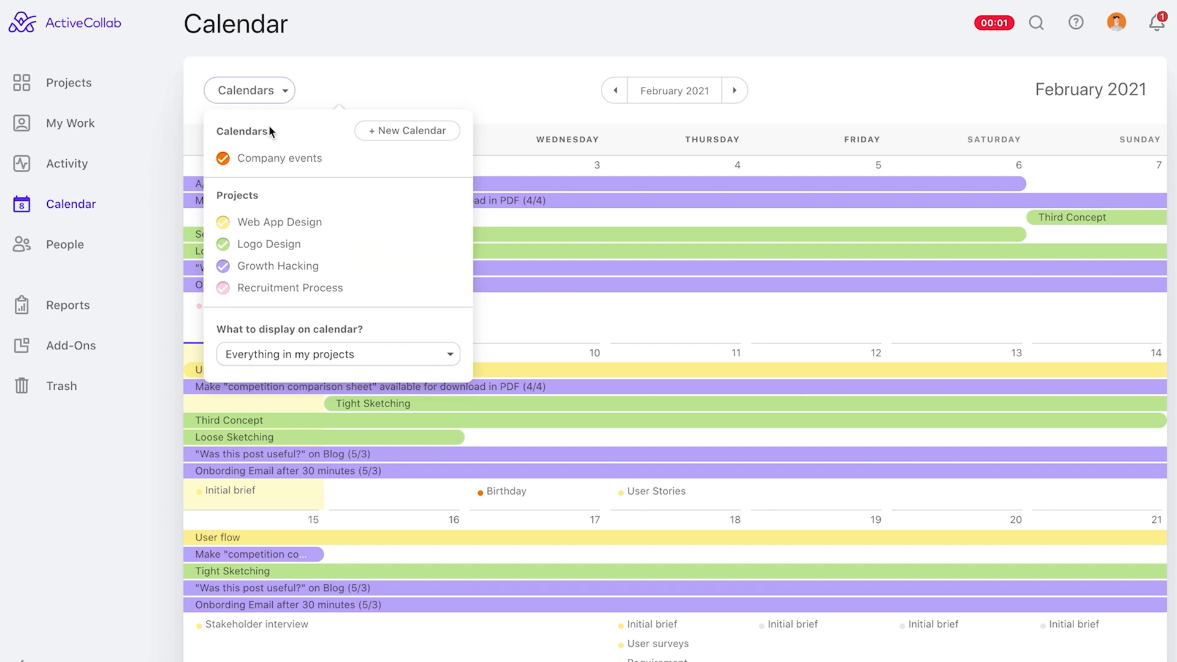
pyautogui.moveTo(440, 224)
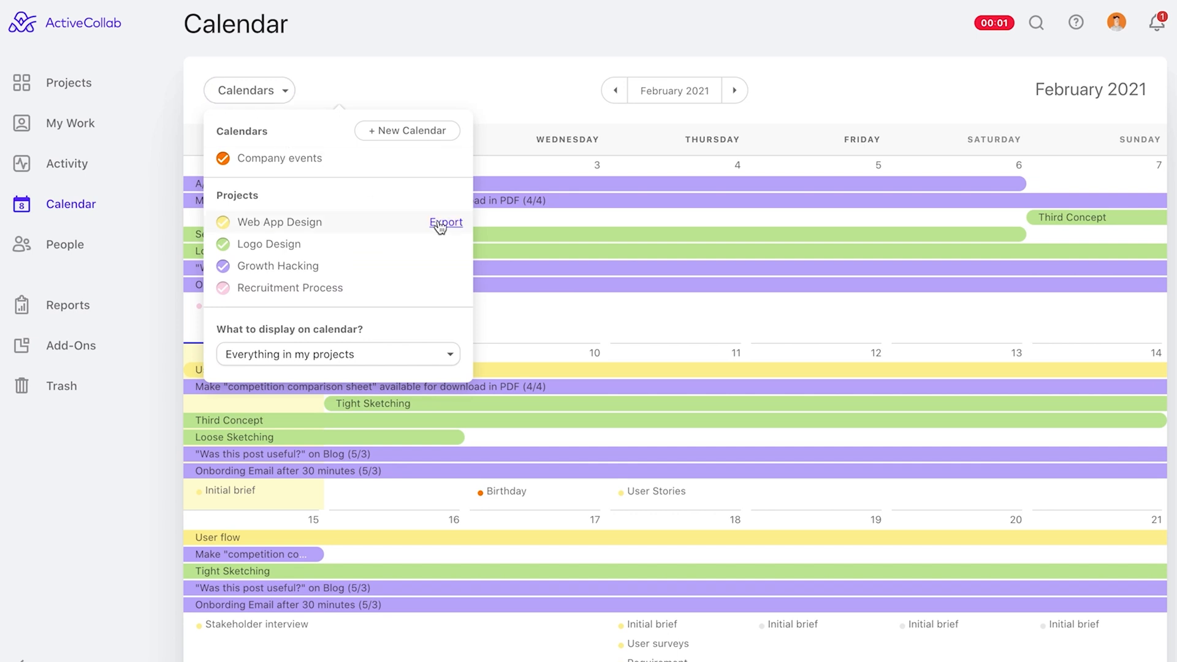
pyautogui.click(71, 124)
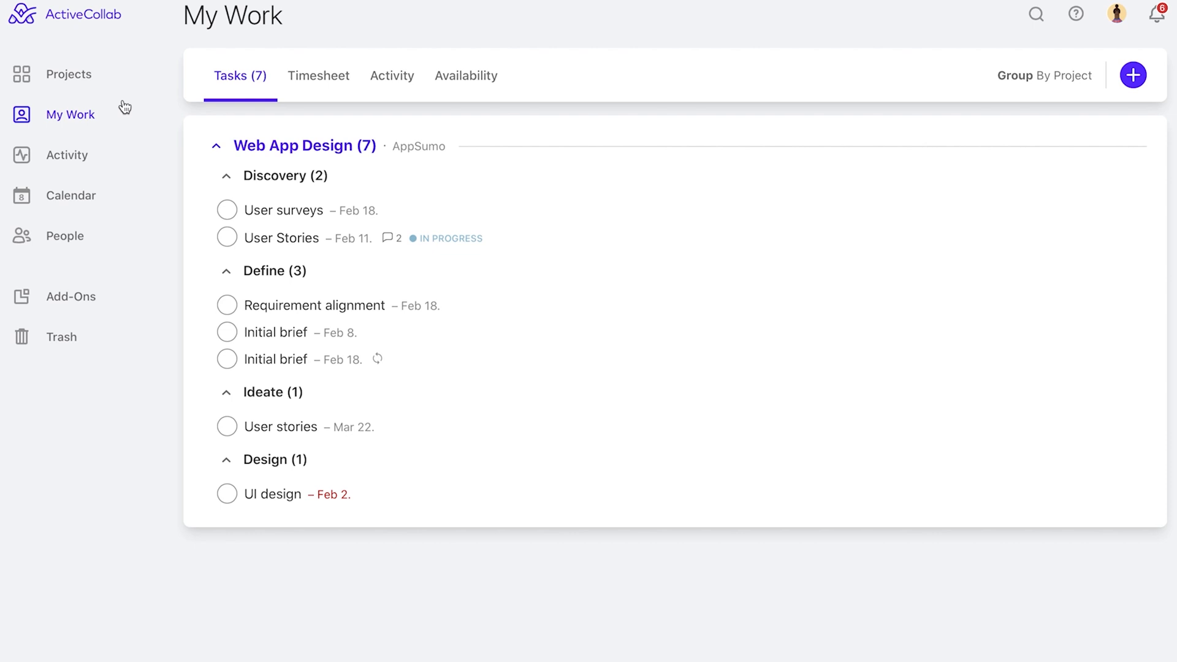
# Step: Check recent notifications, then open the Tasks by User report
pyautogui.click(1159, 13)
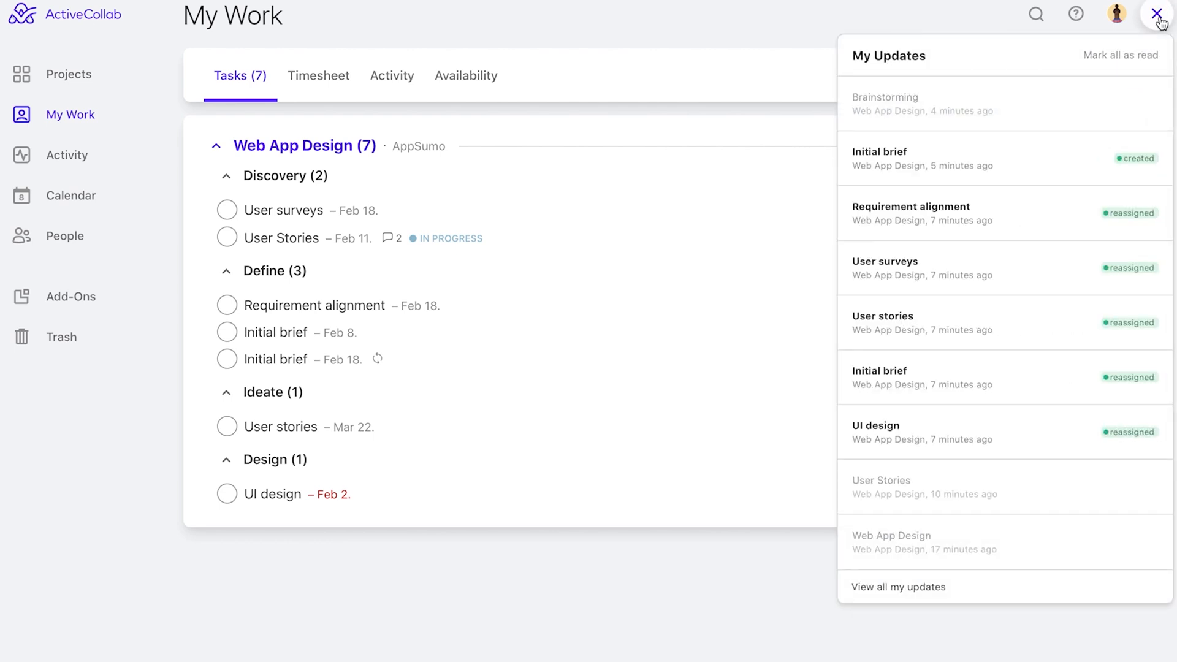
pyautogui.click(68, 305)
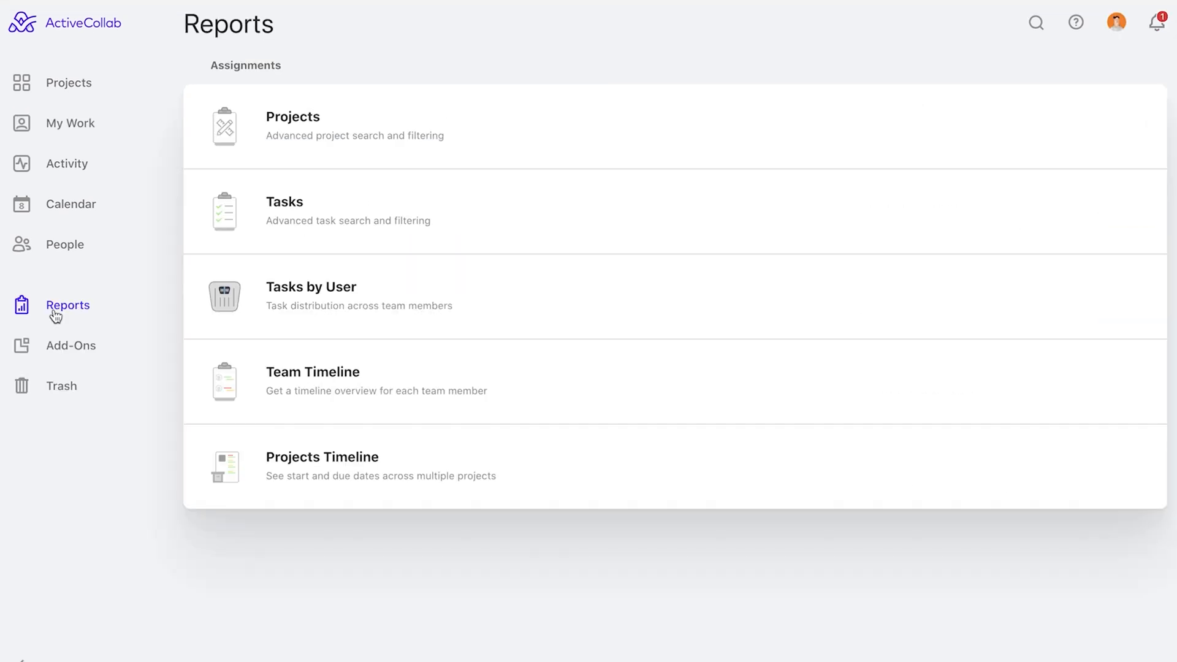
pyautogui.click(311, 287)
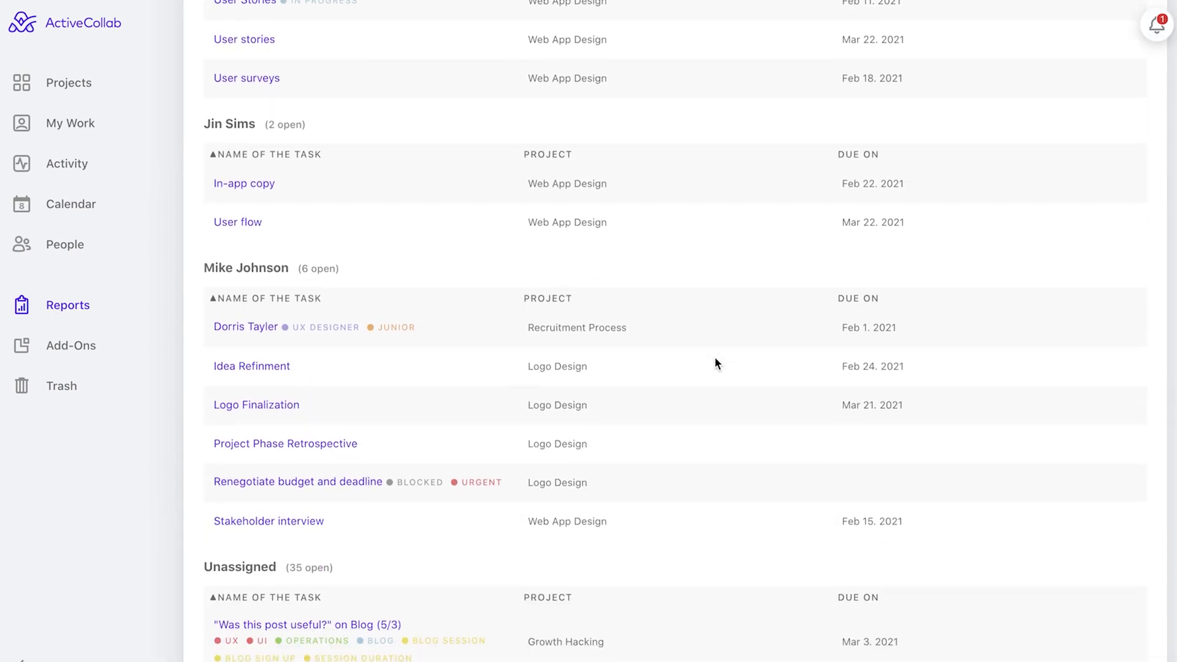